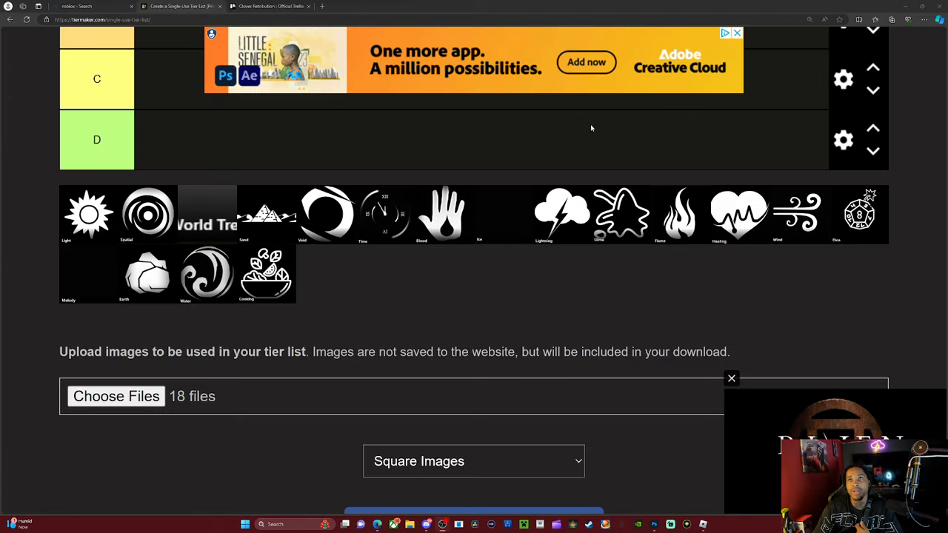
# - Drag the Slime magic icon from the pool up into the B tier
pyautogui.scroll(3)
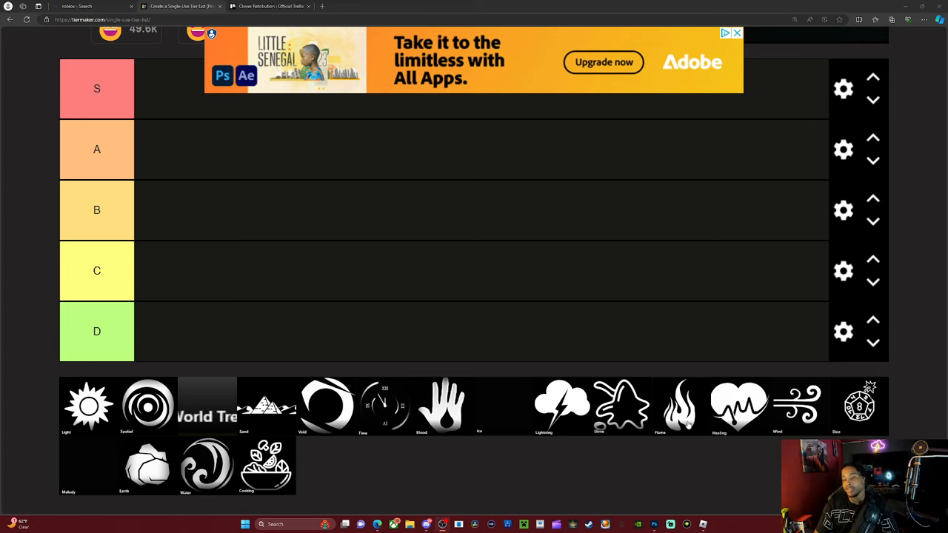
pyautogui.moveTo(218, 402)
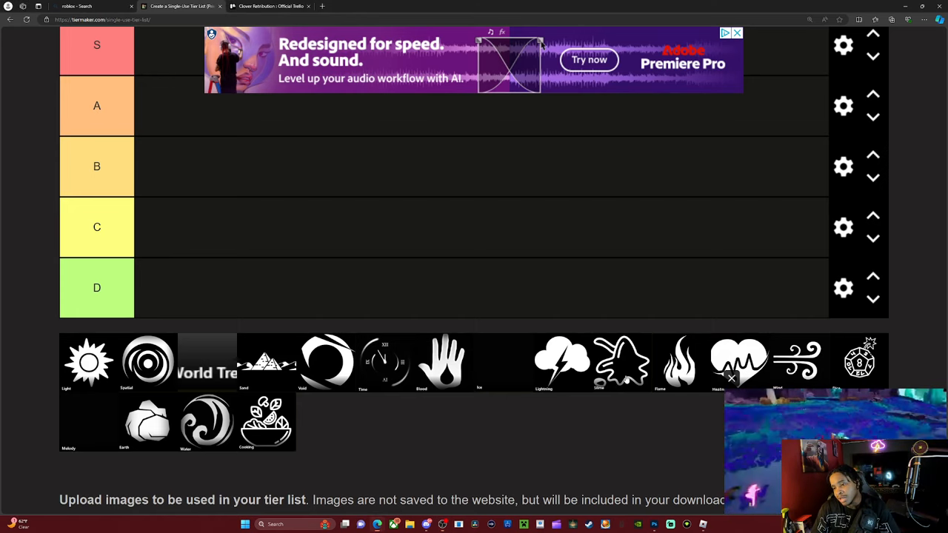
pyautogui.moveTo(622, 361); pyautogui.dragTo(281, 248)
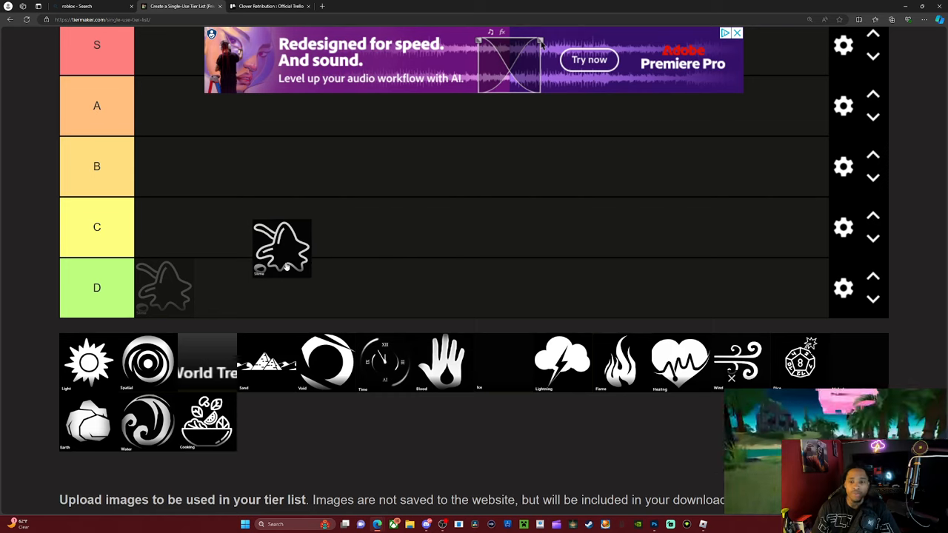
pyautogui.moveTo(281, 248); pyautogui.dragTo(359, 197)
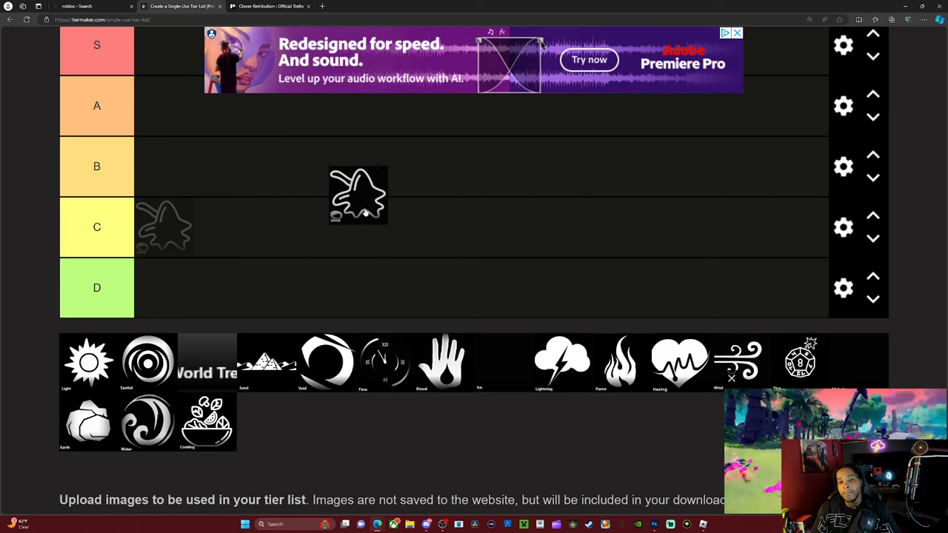
pyautogui.moveTo(359, 194); pyautogui.dragTo(322, 155)
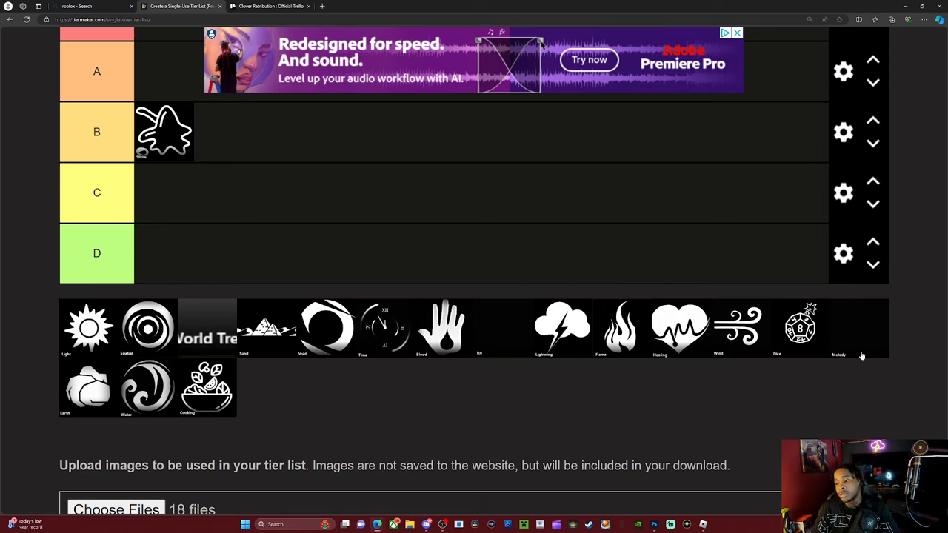
pyautogui.moveTo(868, 352)
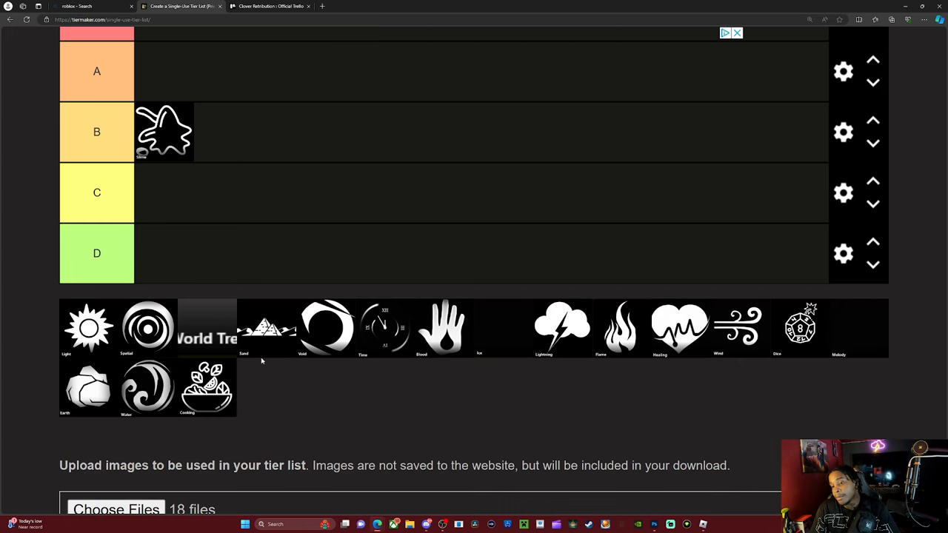
pyautogui.moveTo(331, 371)
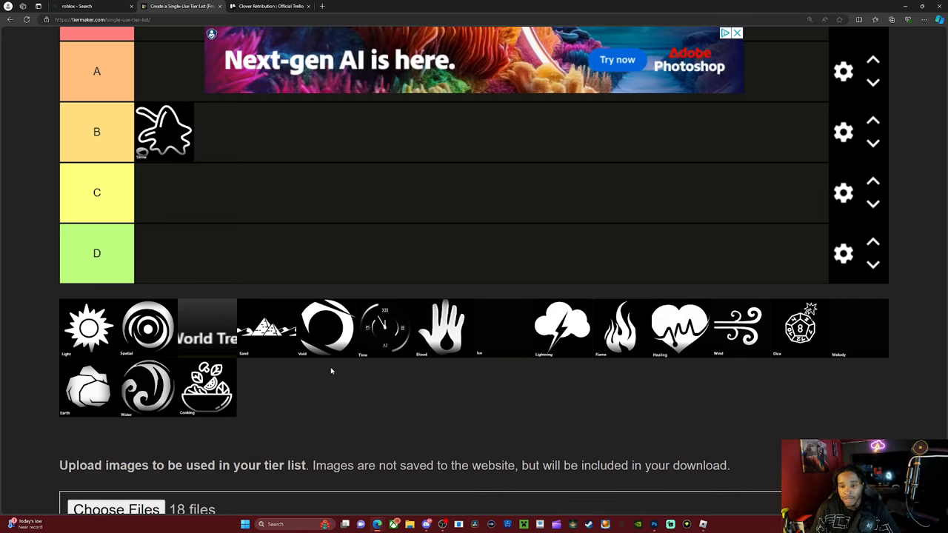
pyautogui.moveTo(316, 203)
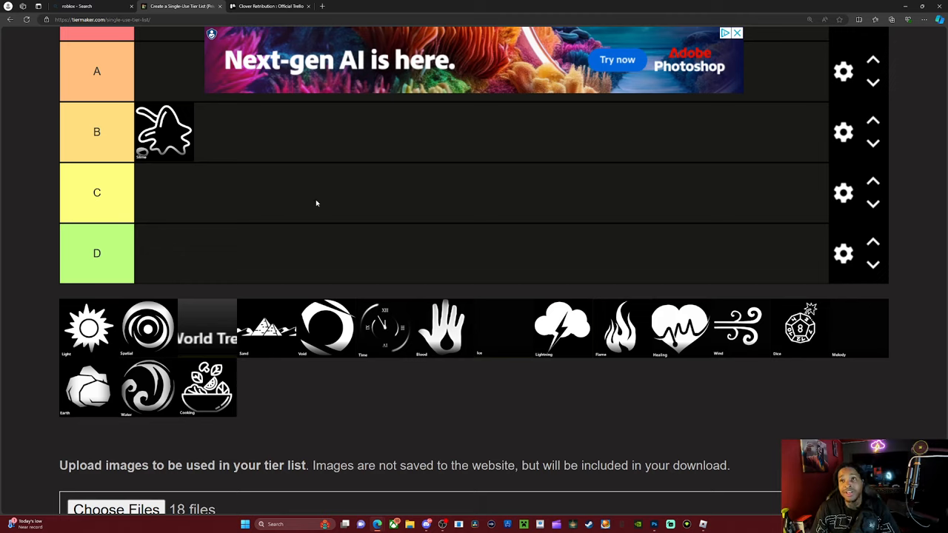
pyautogui.moveTo(606, 245)
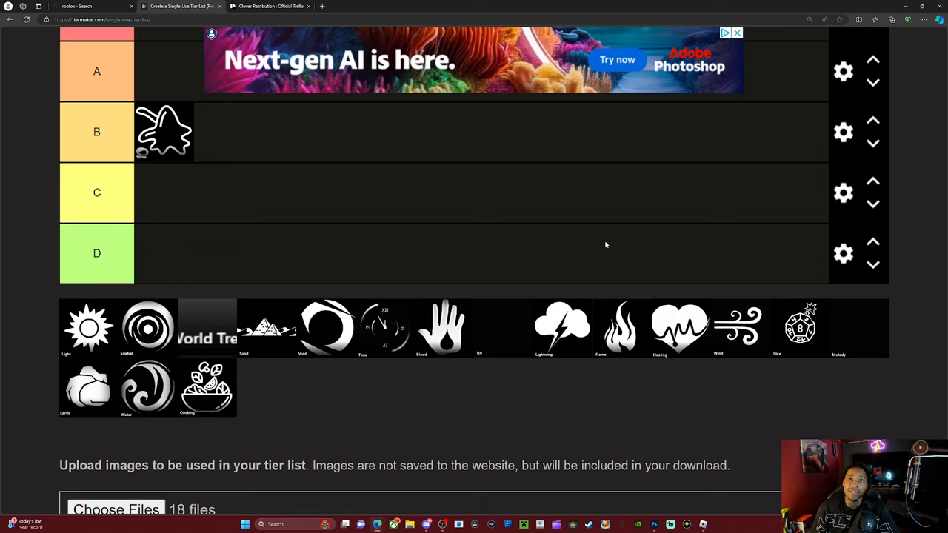
pyautogui.moveTo(601, 233)
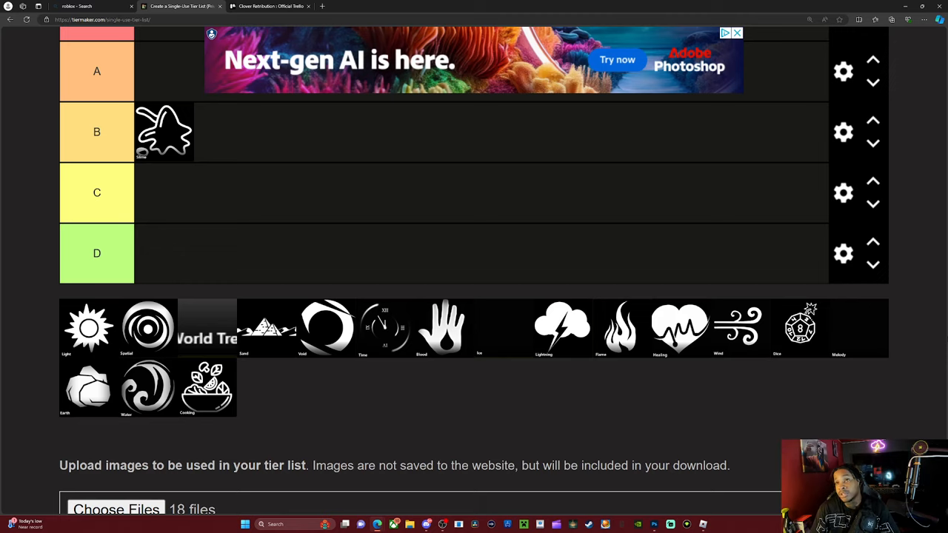
pyautogui.moveTo(580, 371)
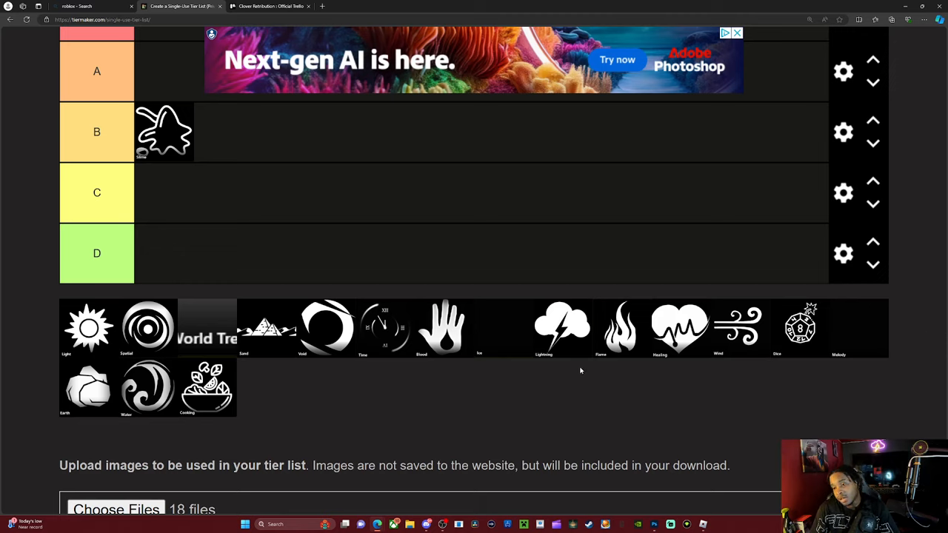
pyautogui.moveTo(673, 337)
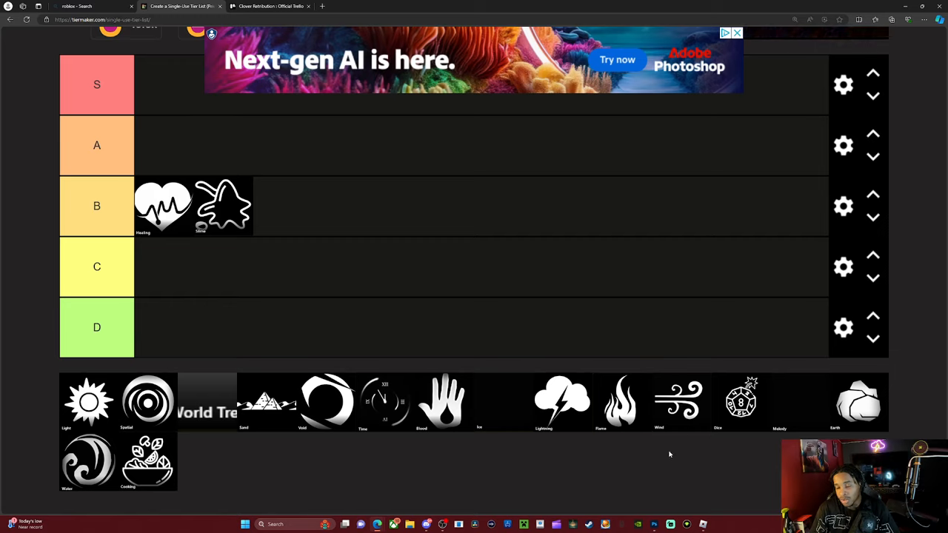
pyautogui.moveTo(448, 462)
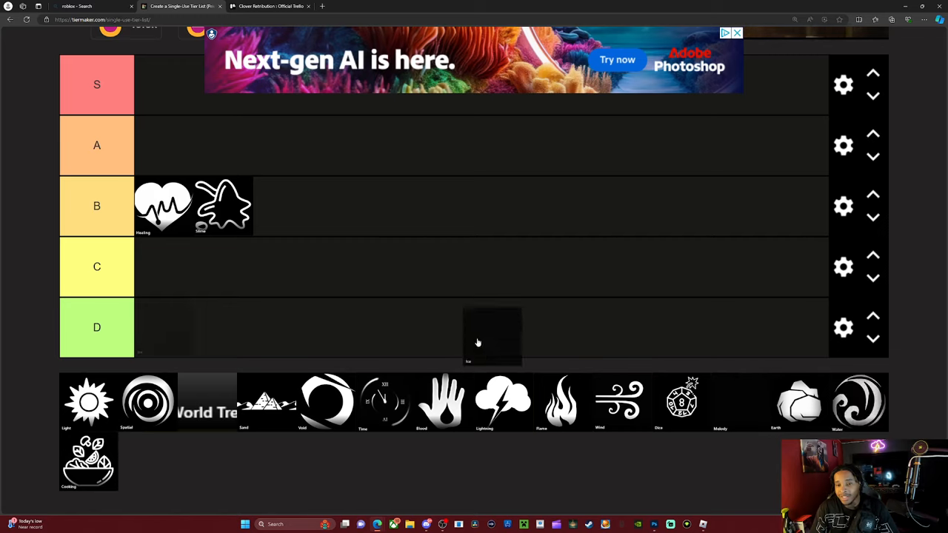
# - Drop the Ice magic icon into the B tier
pyautogui.moveTo(492, 337); pyautogui.dragTo(263, 211)
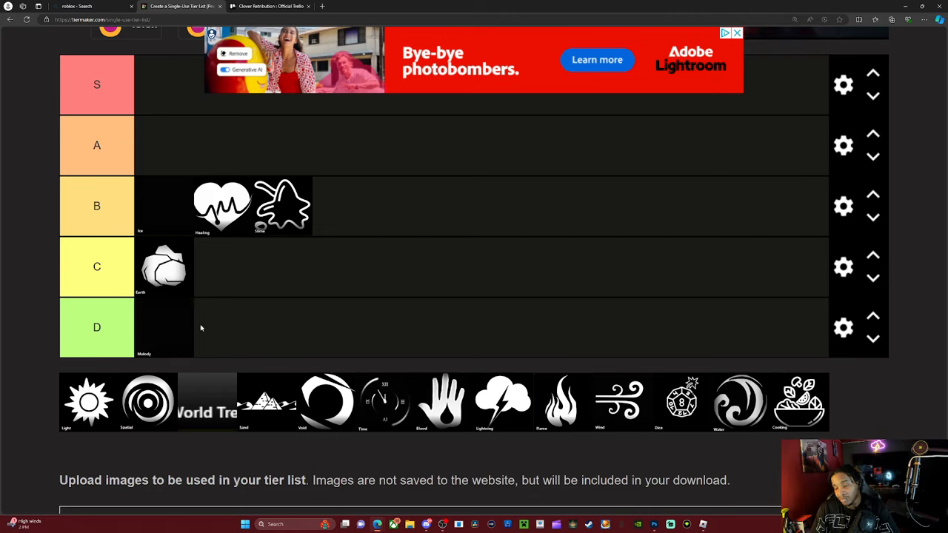
pyautogui.moveTo(162, 339)
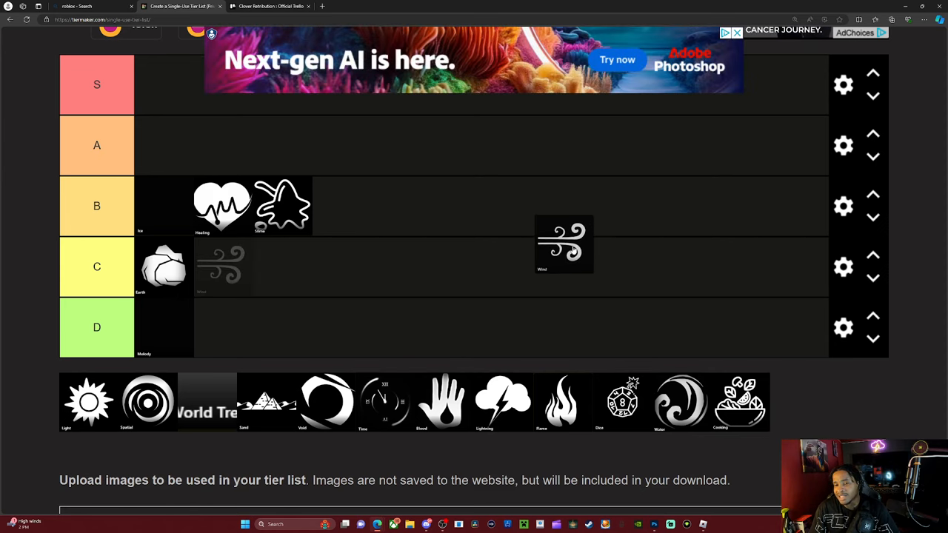
# - Place the Wind magic at the front of the B tier, ahead of Ice
pyautogui.moveTo(562, 244); pyautogui.dragTo(203, 196)
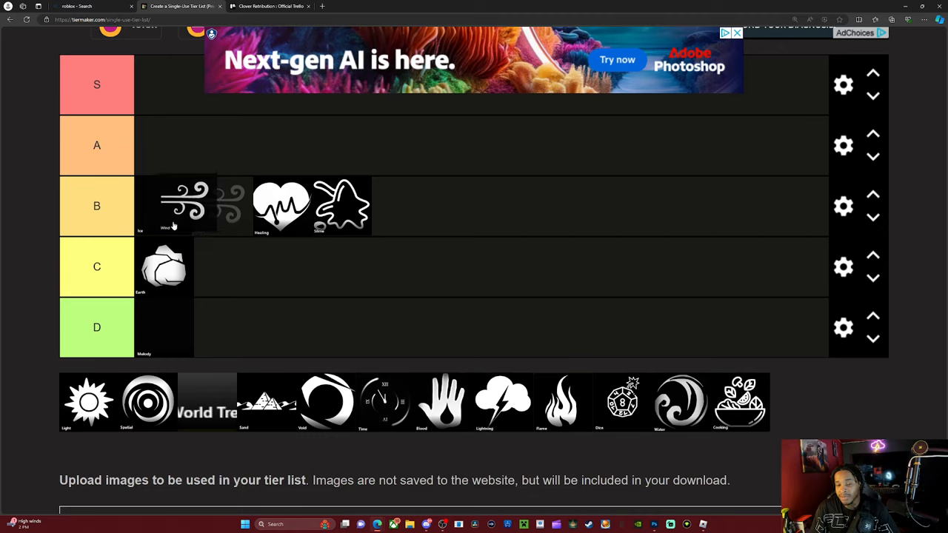
pyautogui.moveTo(185, 206); pyautogui.dragTo(163, 205)
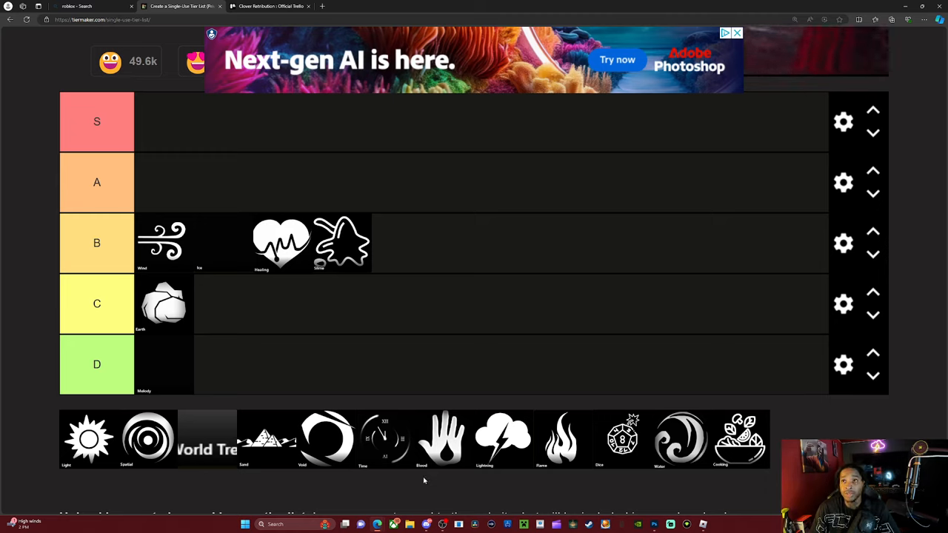
pyautogui.moveTo(419, 477)
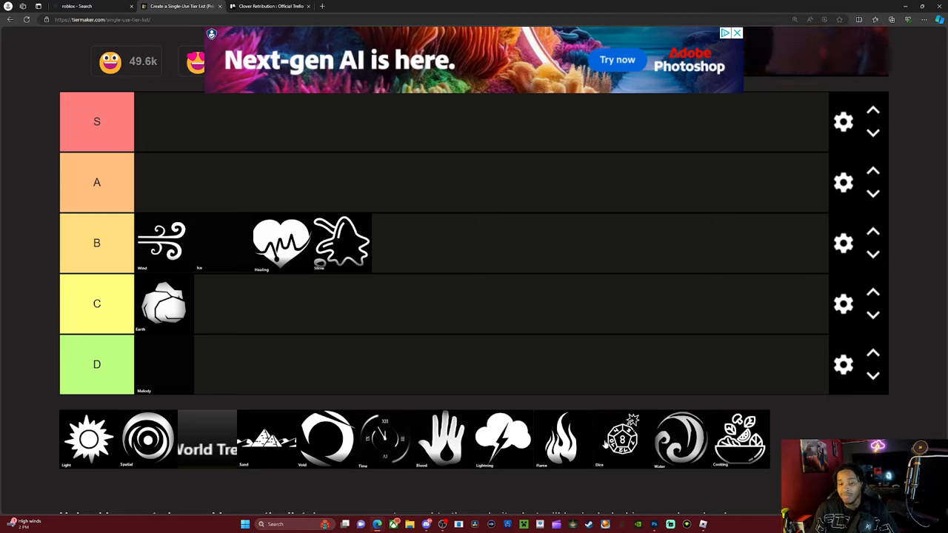
# - Rank Dice in the C tier beside Earth, and Flame in the A tier
pyautogui.moveTo(621, 437); pyautogui.dragTo(222, 304)
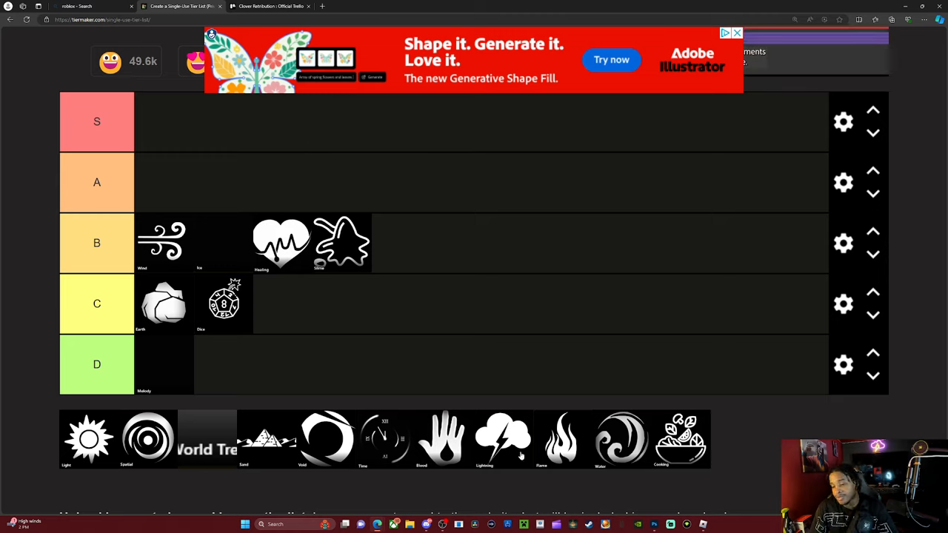
pyautogui.moveTo(561, 439); pyautogui.dragTo(245, 178)
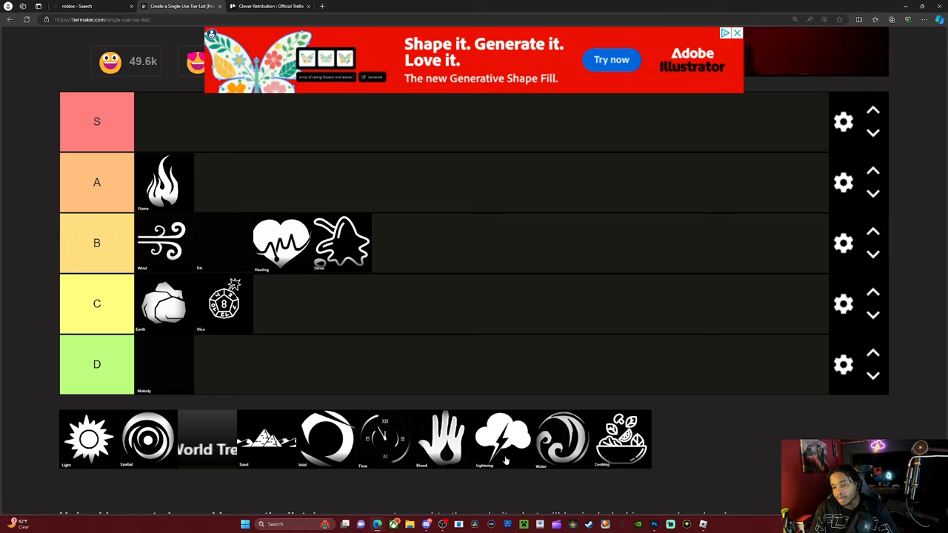
# - Drop the Lightning magic into the A tier after Flame
pyautogui.moveTo(503, 438); pyautogui.dragTo(222, 182)
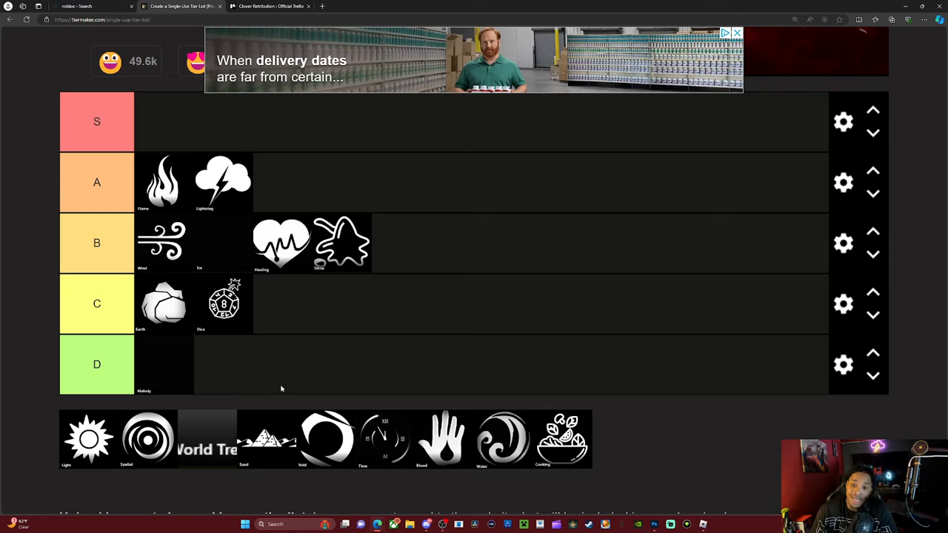
pyautogui.moveTo(277, 237)
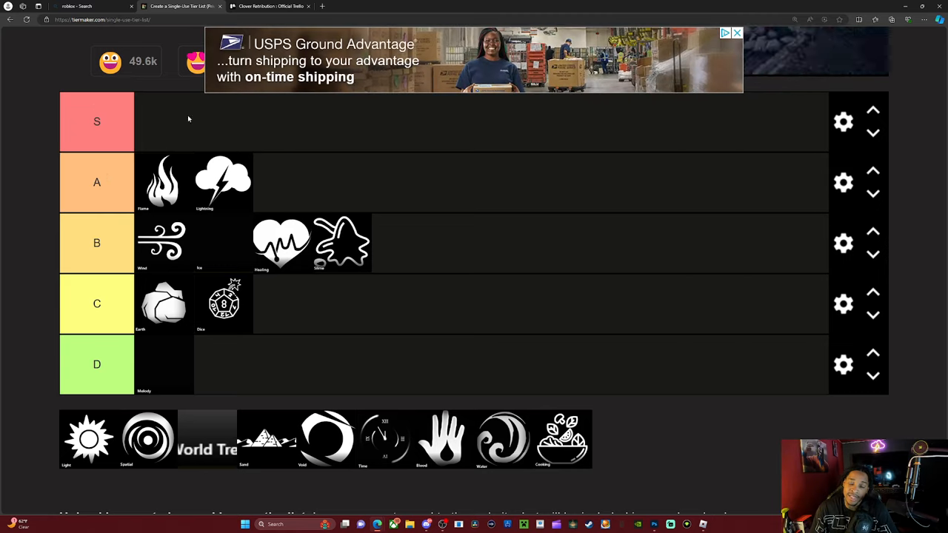
pyautogui.moveTo(384, 231)
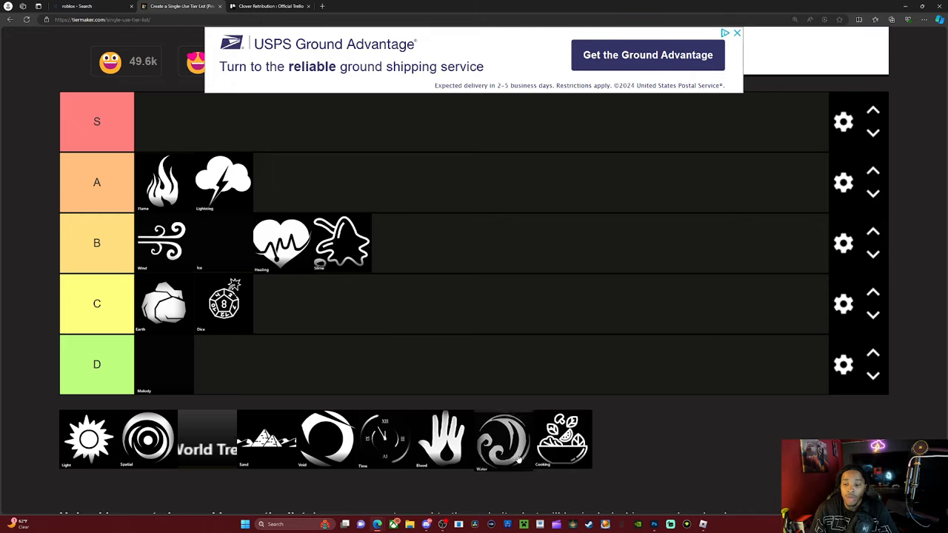
# - Put Water at the front of the A tier, ahead of Flame and Lightning
pyautogui.moveTo(482, 441); pyautogui.dragTo(134, 182)
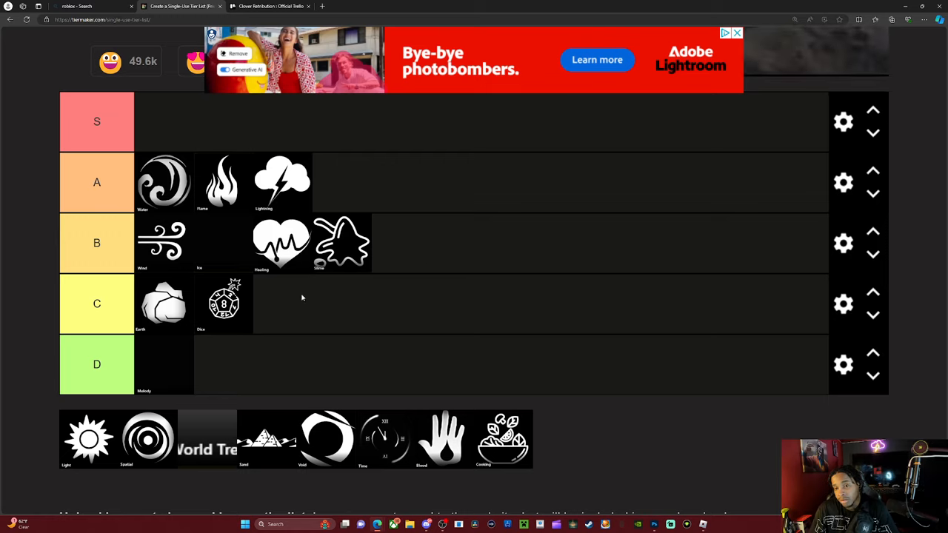
pyautogui.moveTo(399, 469)
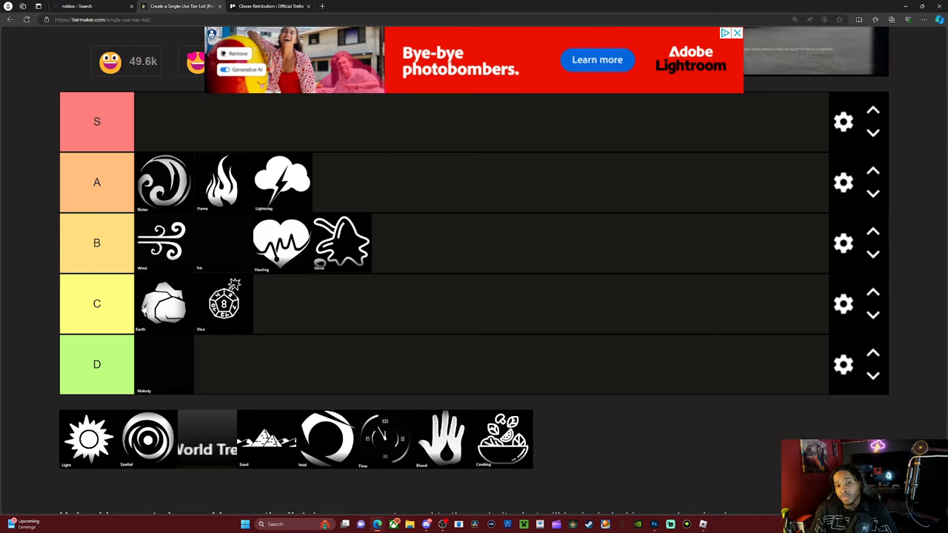
pyautogui.moveTo(270, 270)
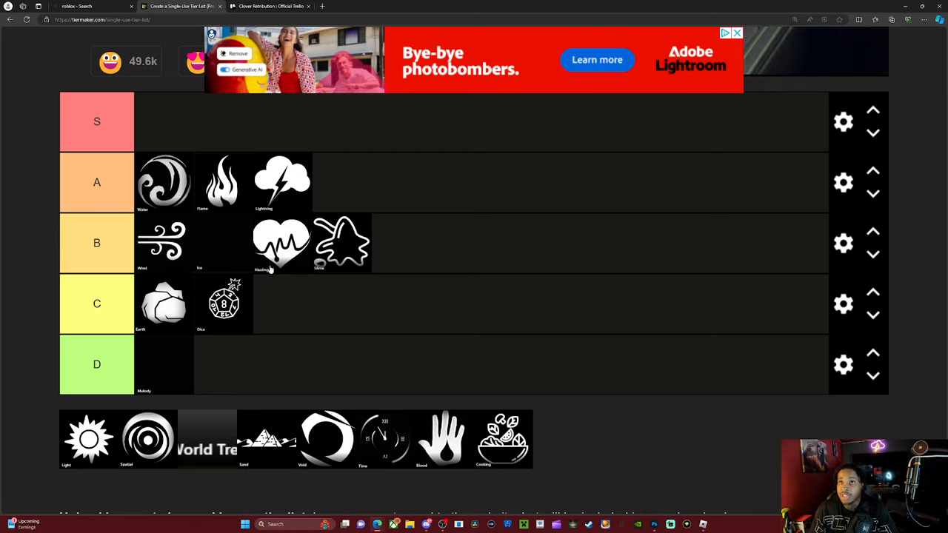
pyautogui.moveTo(255, 306)
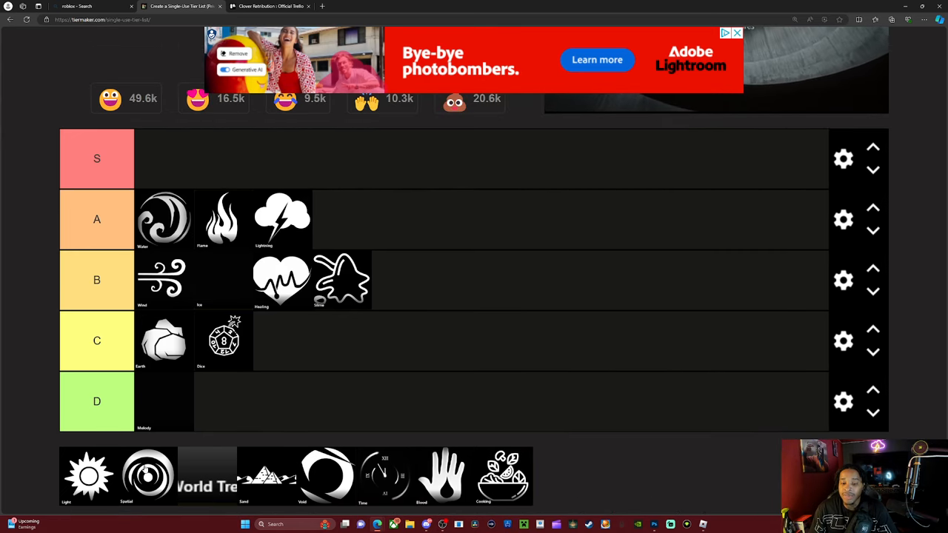
# - Rank the Light magic in the previously empty S tier
pyautogui.moveTo(87, 476); pyautogui.dragTo(164, 157)
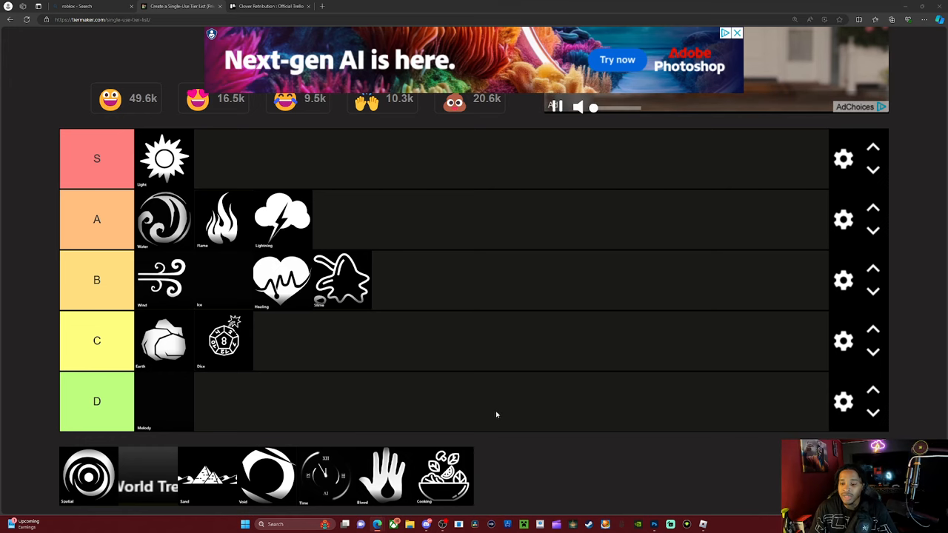
pyautogui.scroll(-3)
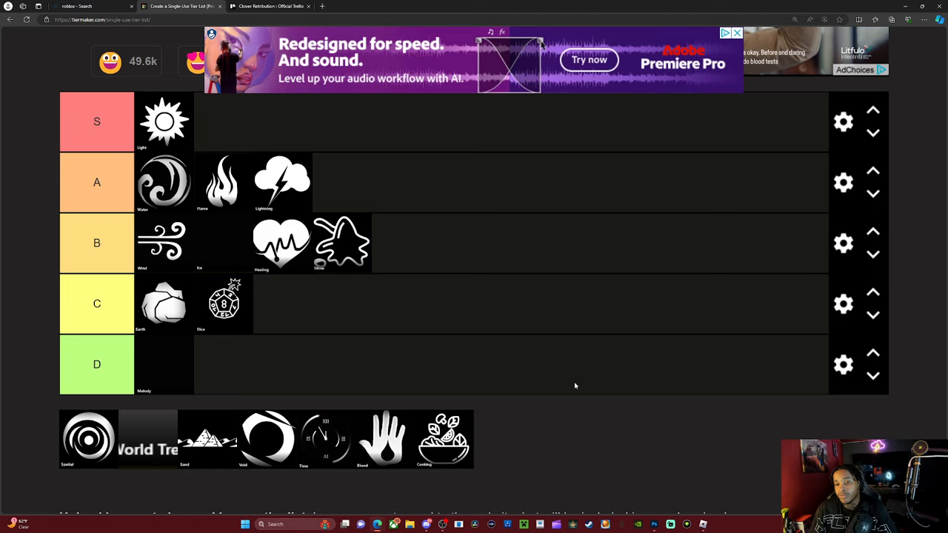
pyautogui.moveTo(227, 365)
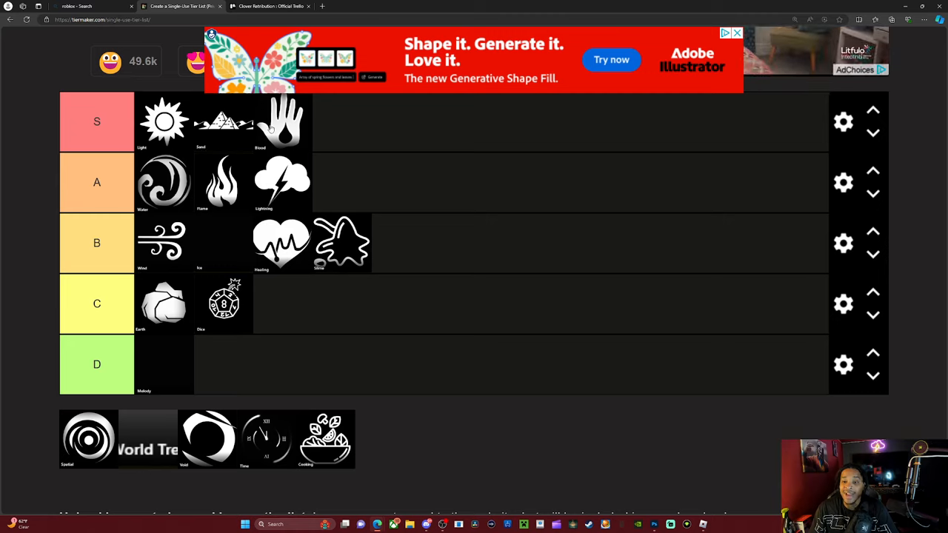
pyautogui.moveTo(117, 435)
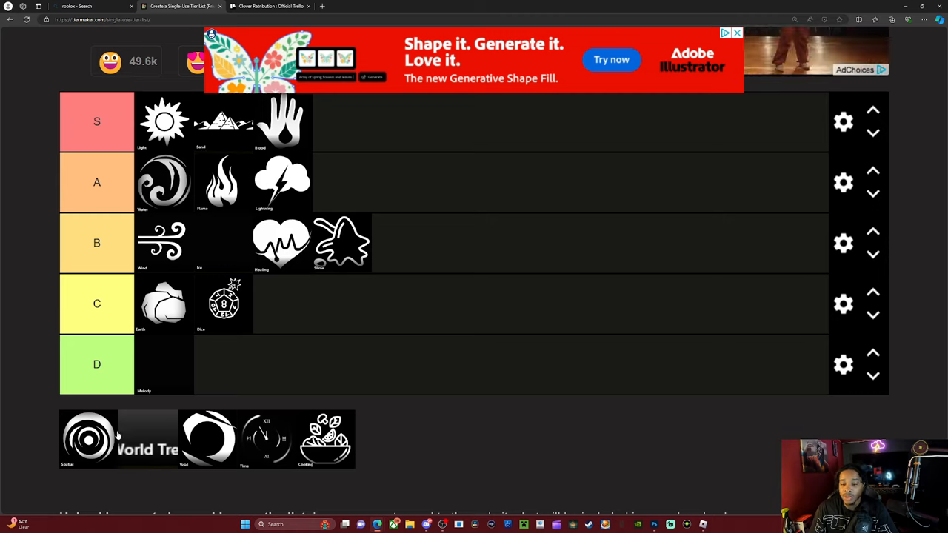
# - Add the Spatial magic to the S tier
pyautogui.moveTo(88, 438); pyautogui.dragTo(307, 170)
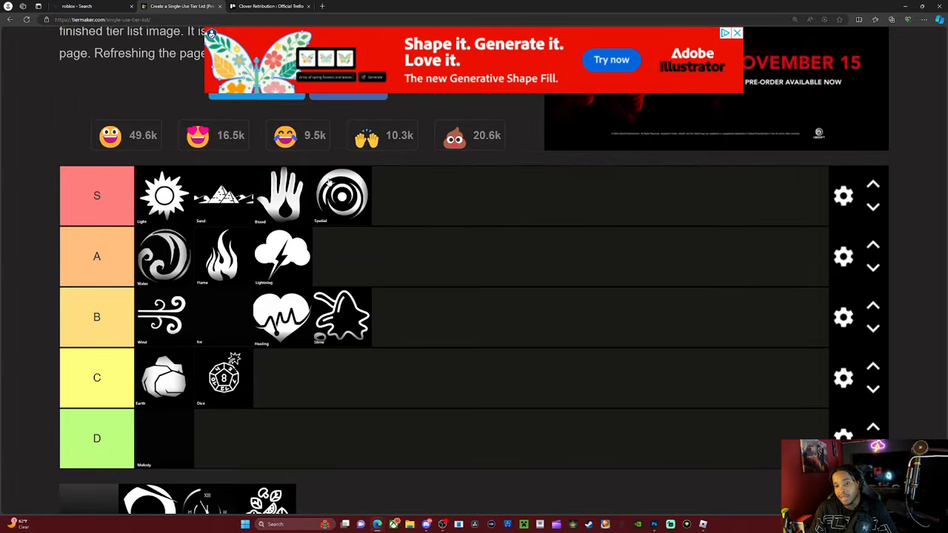
pyautogui.moveTo(188, 220)
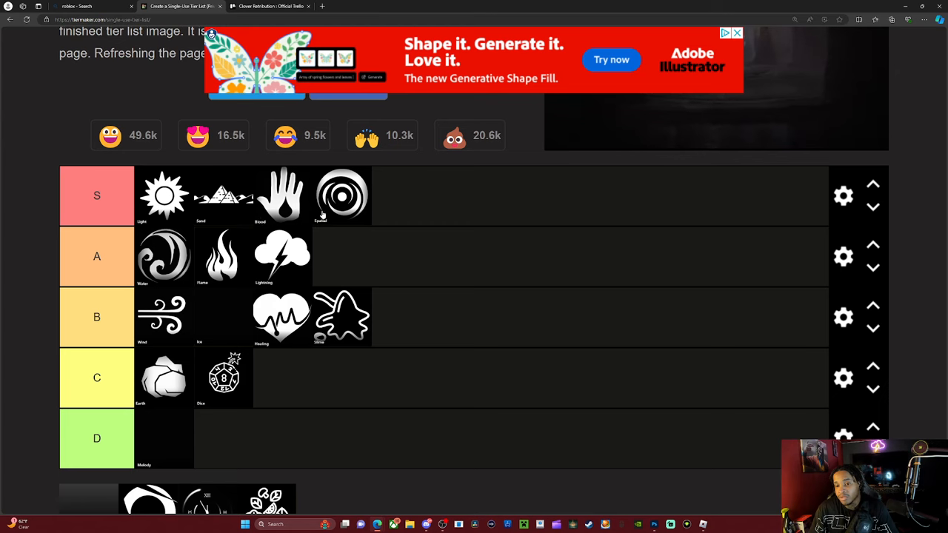
pyautogui.scroll(-3)
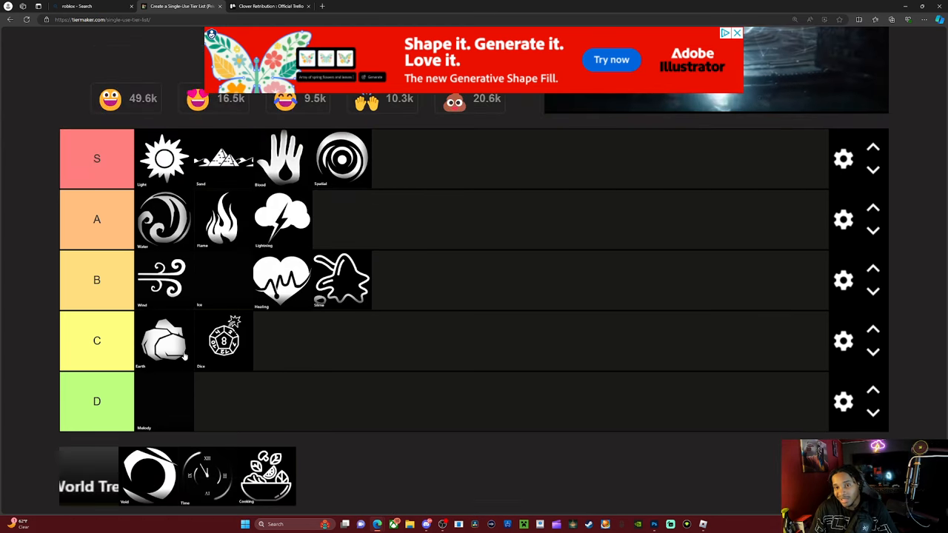
pyautogui.scroll(-3)
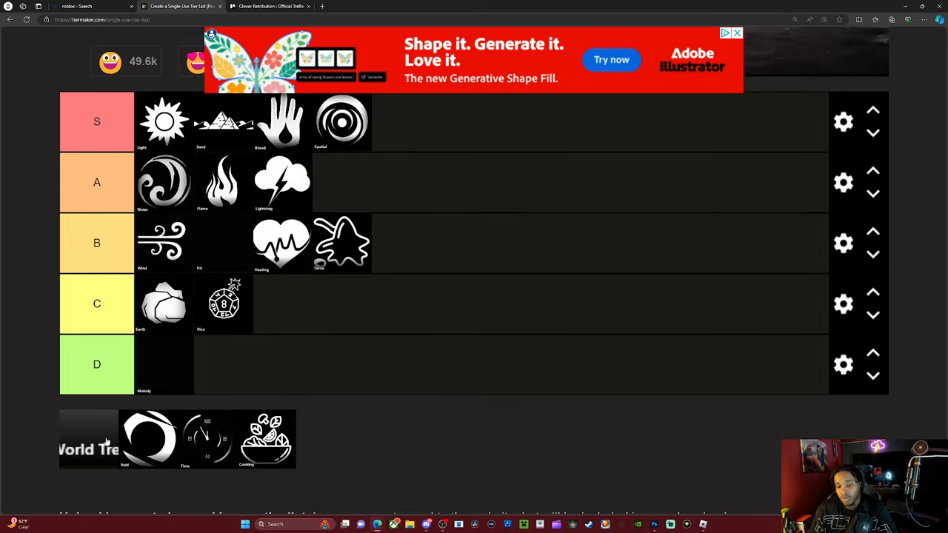
pyautogui.click(737, 33)
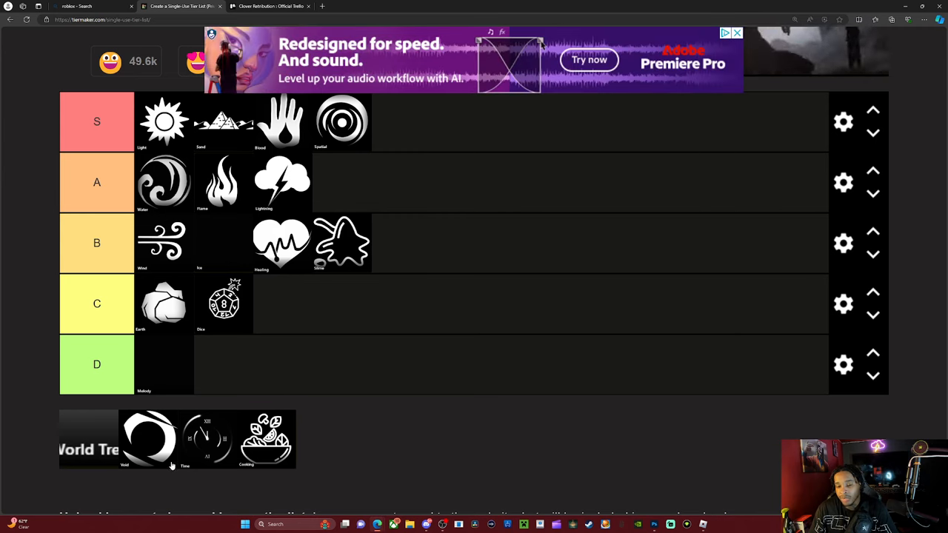
pyautogui.moveTo(196, 465)
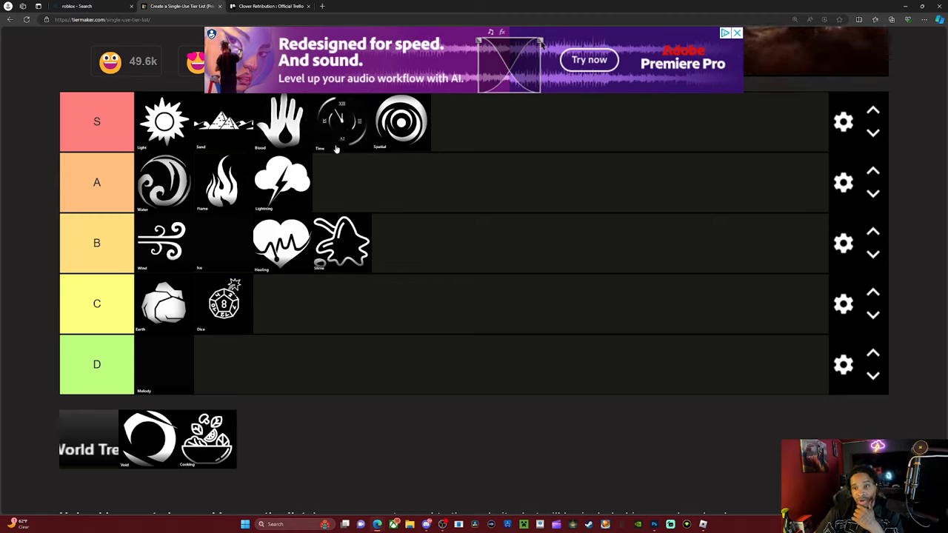
pyautogui.moveTo(283, 141)
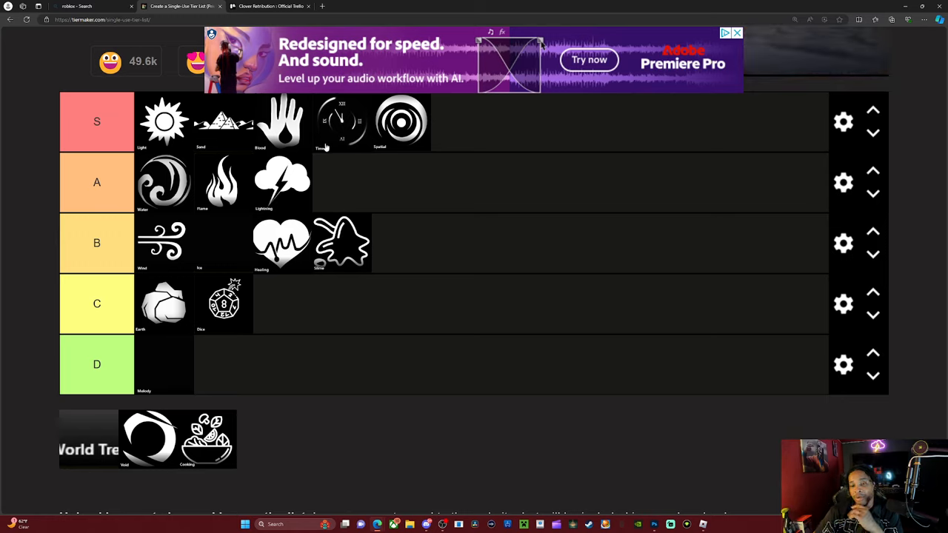
pyautogui.moveTo(331, 176)
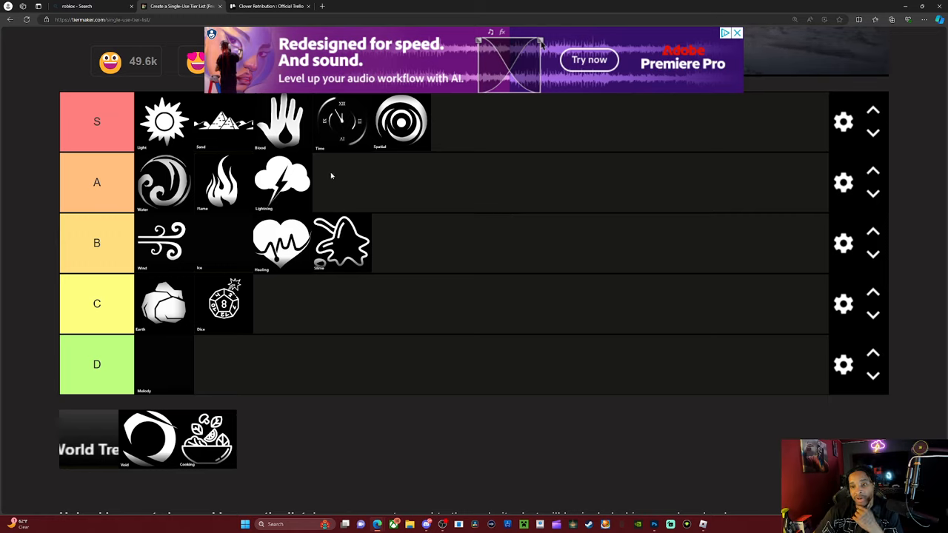
pyautogui.moveTo(299, 150)
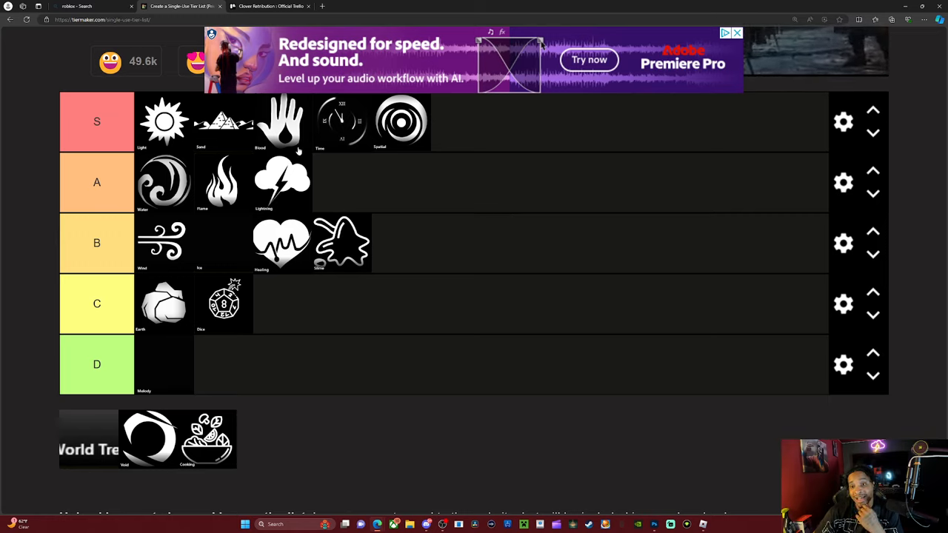
pyautogui.moveTo(341, 142)
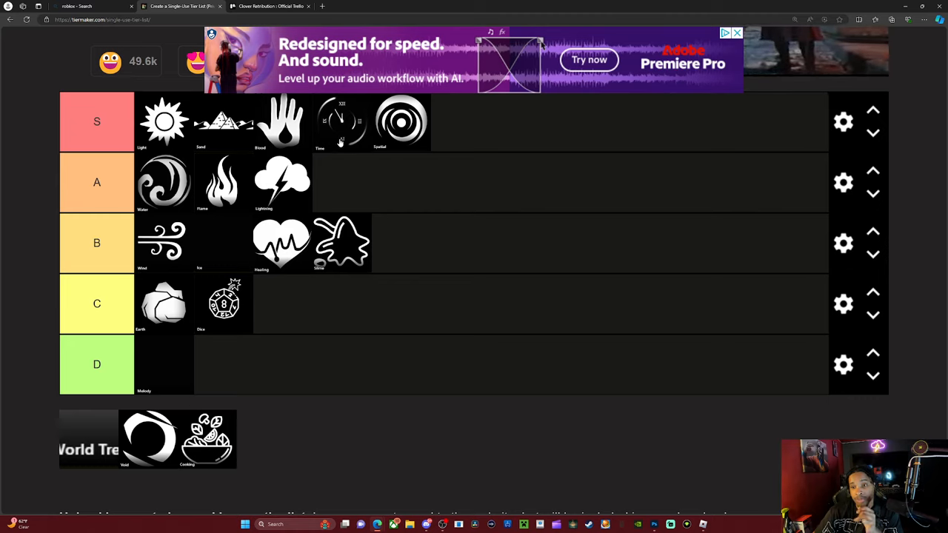
pyautogui.moveTo(367, 207)
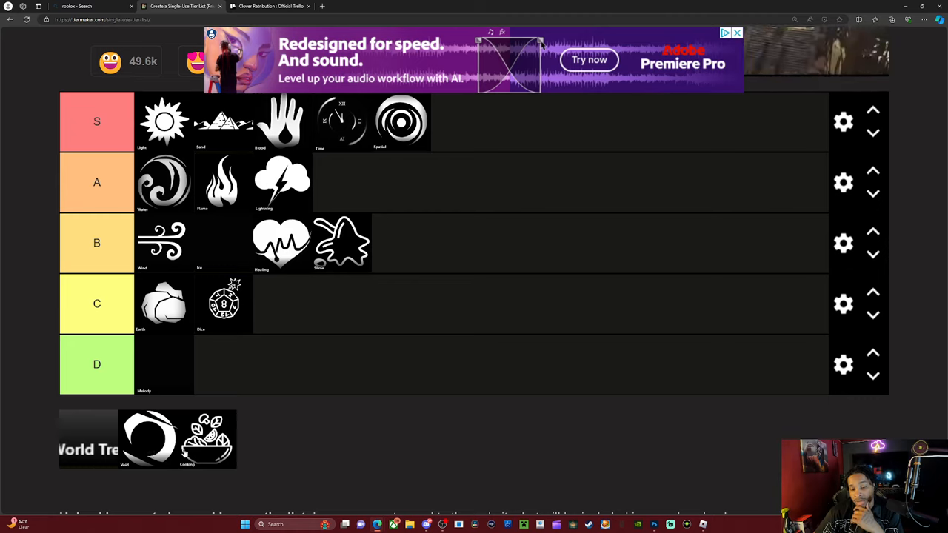
# - Place Cooking in the S tier between Time and Spatial, and rank World Tree in S
pyautogui.moveTo(207, 437); pyautogui.dragTo(433, 144)
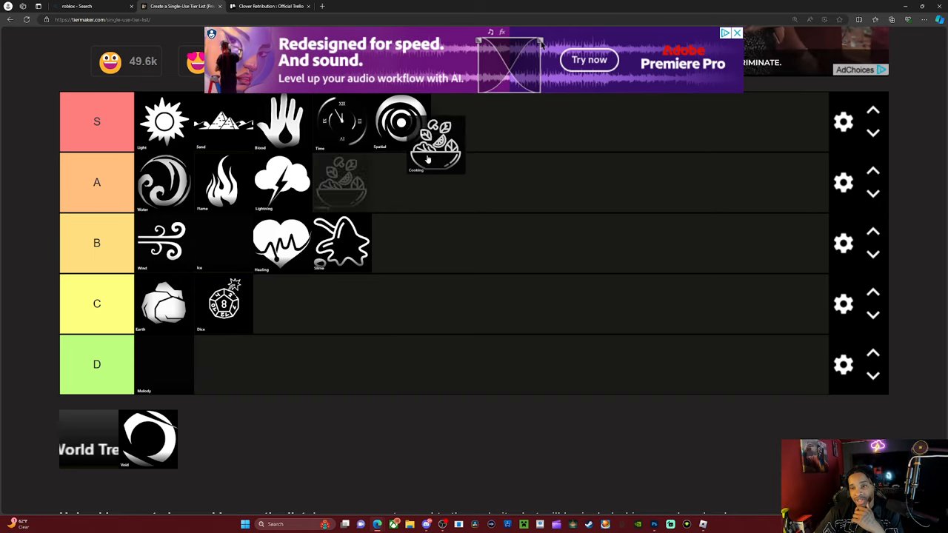
pyautogui.moveTo(435, 148); pyautogui.dragTo(459, 122)
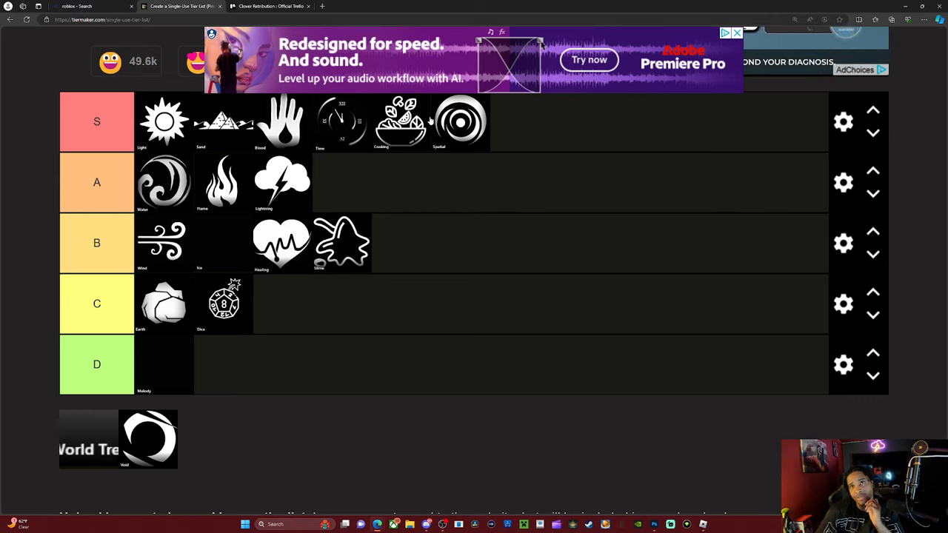
pyautogui.moveTo(376, 180)
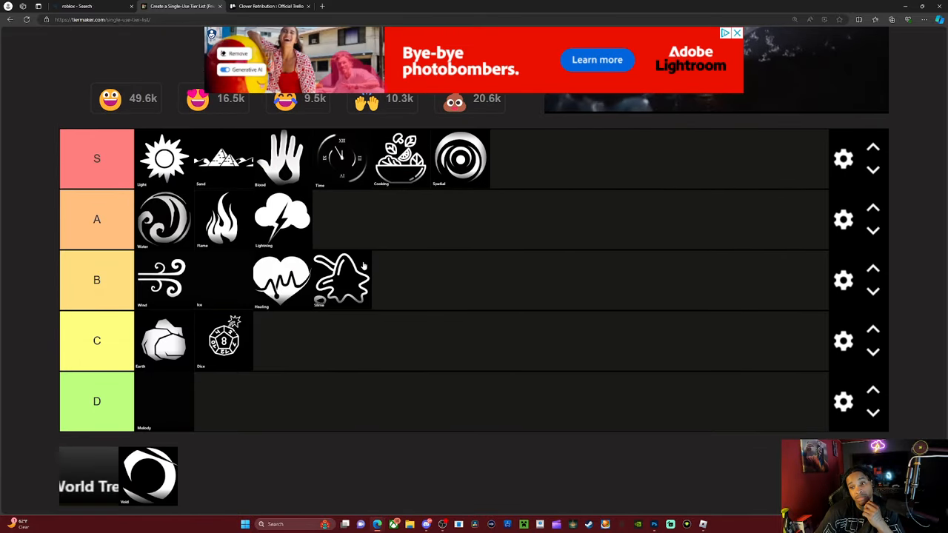
pyautogui.scroll(-3)
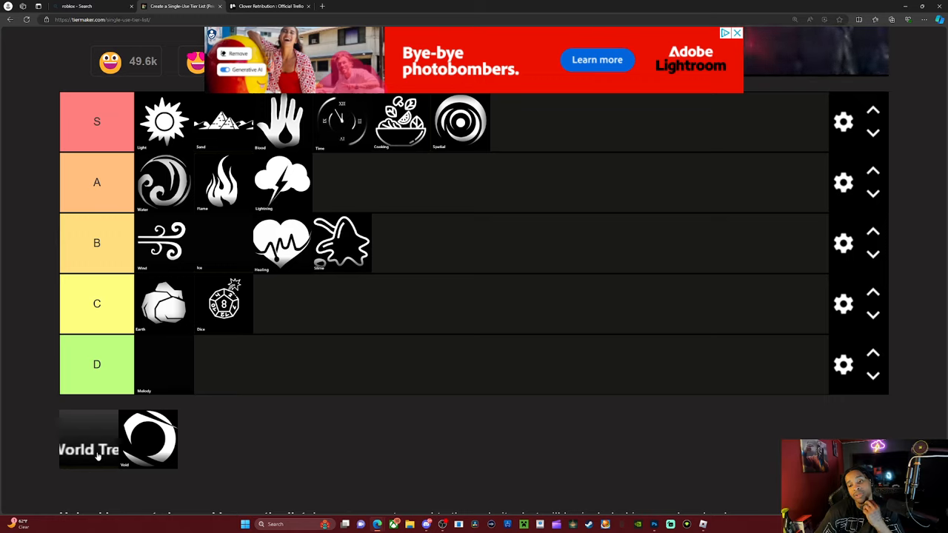
pyautogui.moveTo(89, 439); pyautogui.dragTo(529, 146)
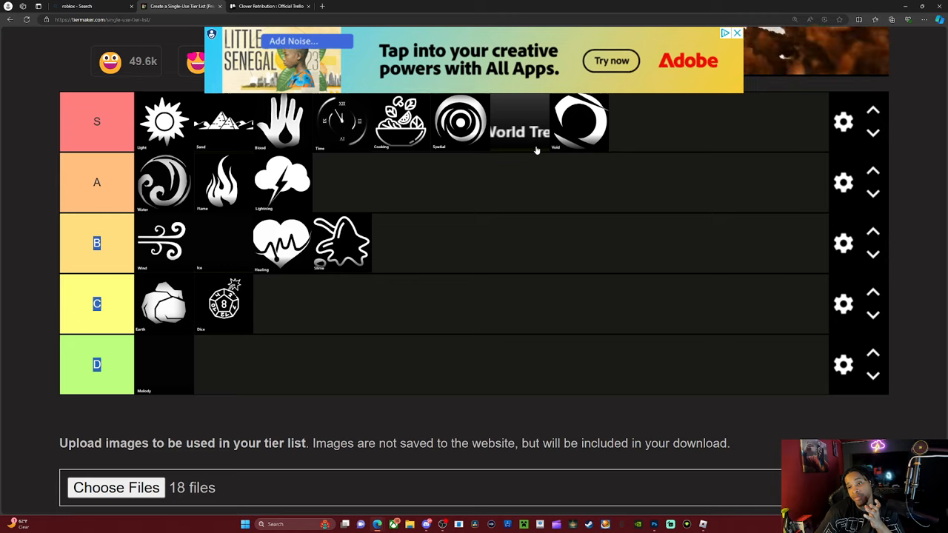
pyautogui.moveTo(566, 133)
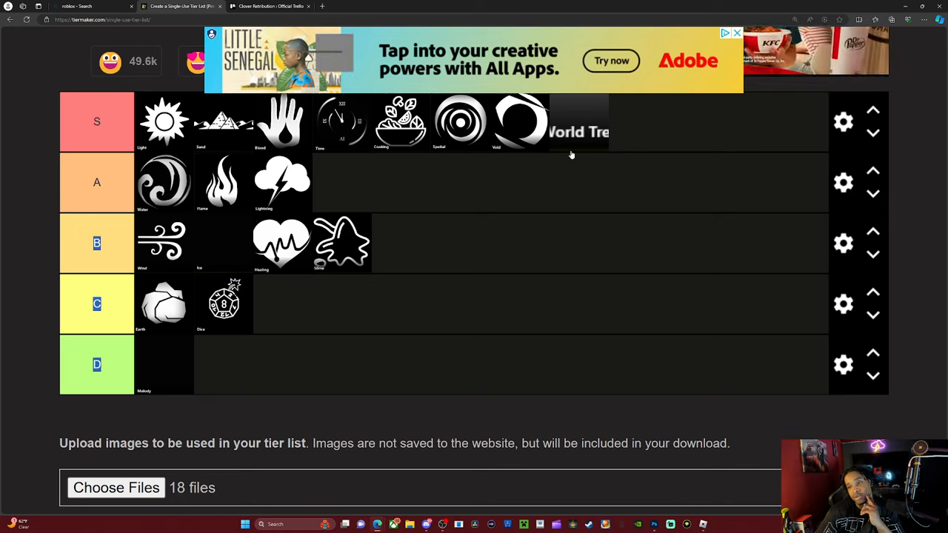
pyautogui.moveTo(458, 150)
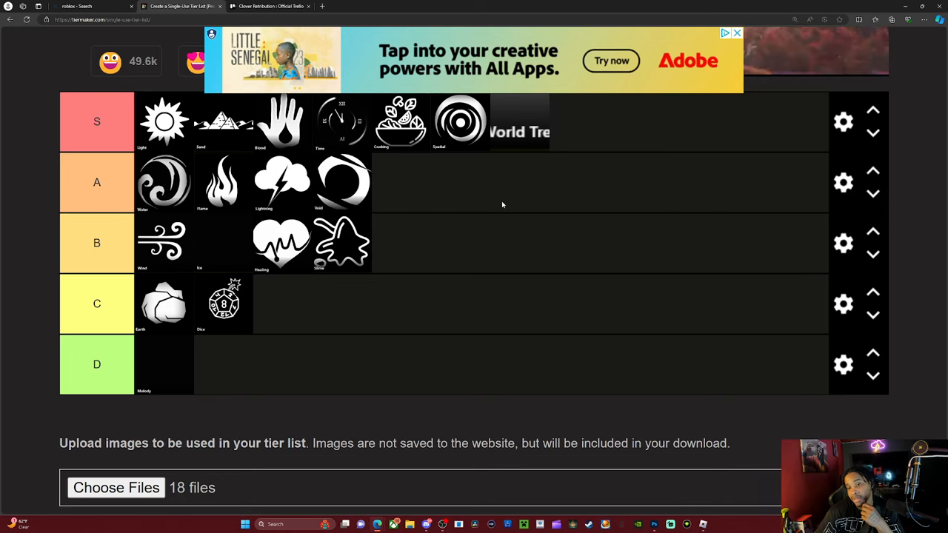
pyautogui.moveTo(526, 195)
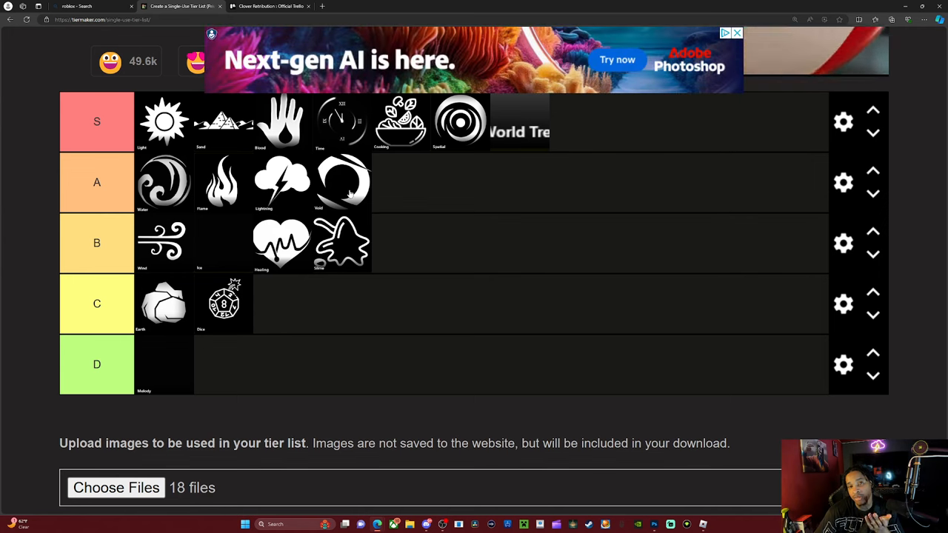
pyautogui.moveTo(600, 245)
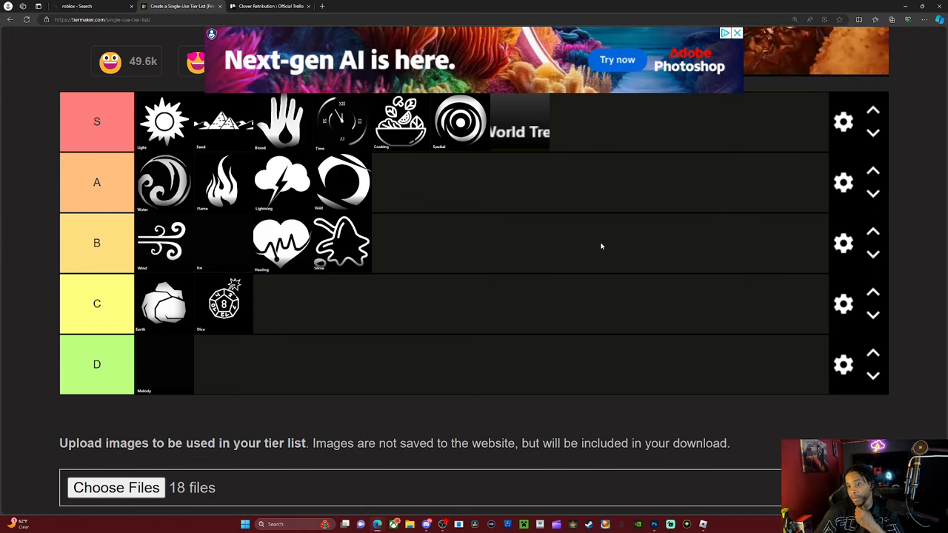